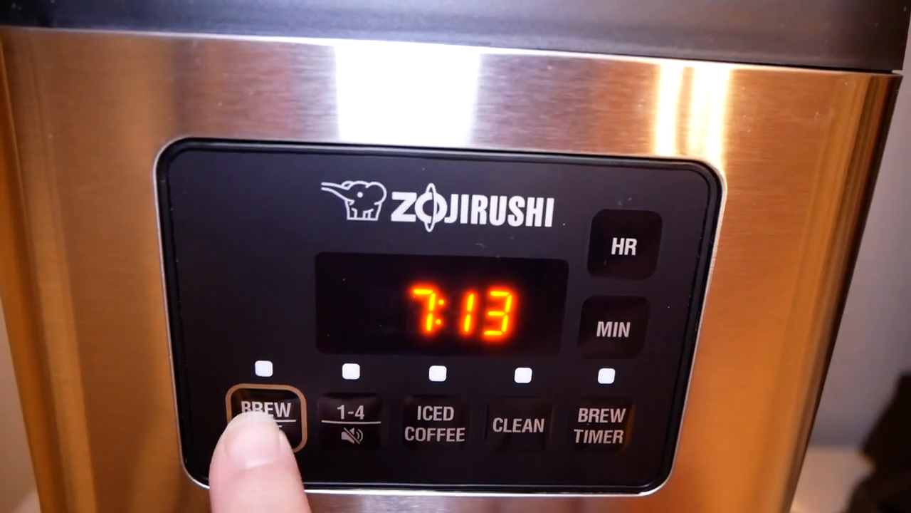
left_click(268, 413)
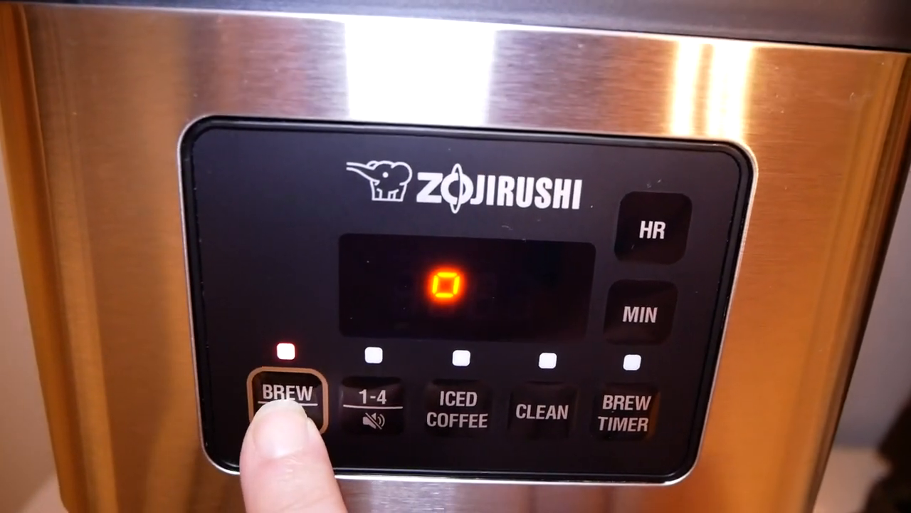